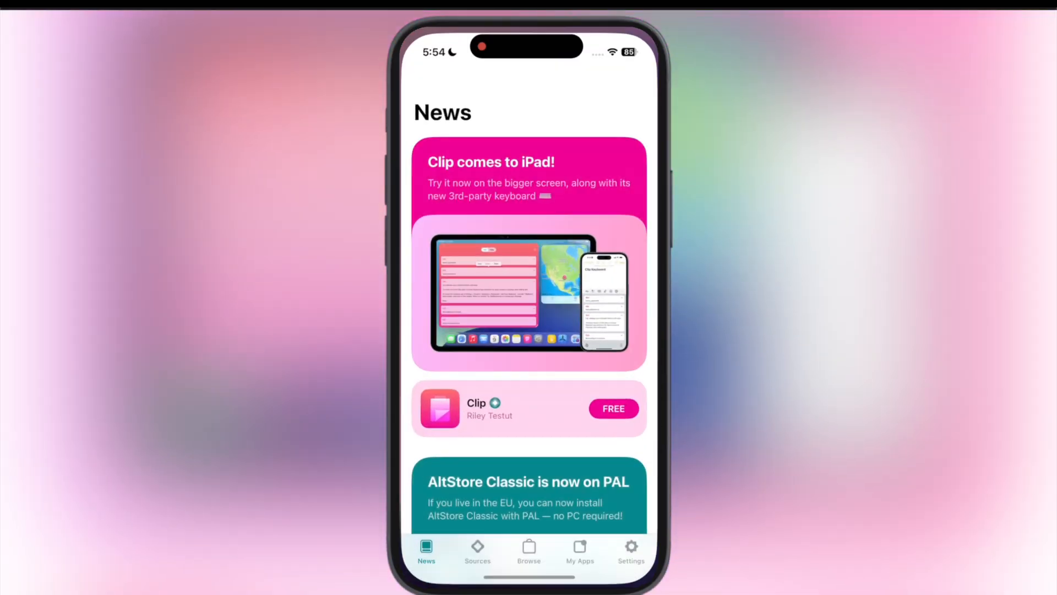
- Tour AltStore's Settings, My Apps and Sources sections, return to the home screen and move to a new Chrome tab
{"action": "left_click", "coordinate": [630, 553]}
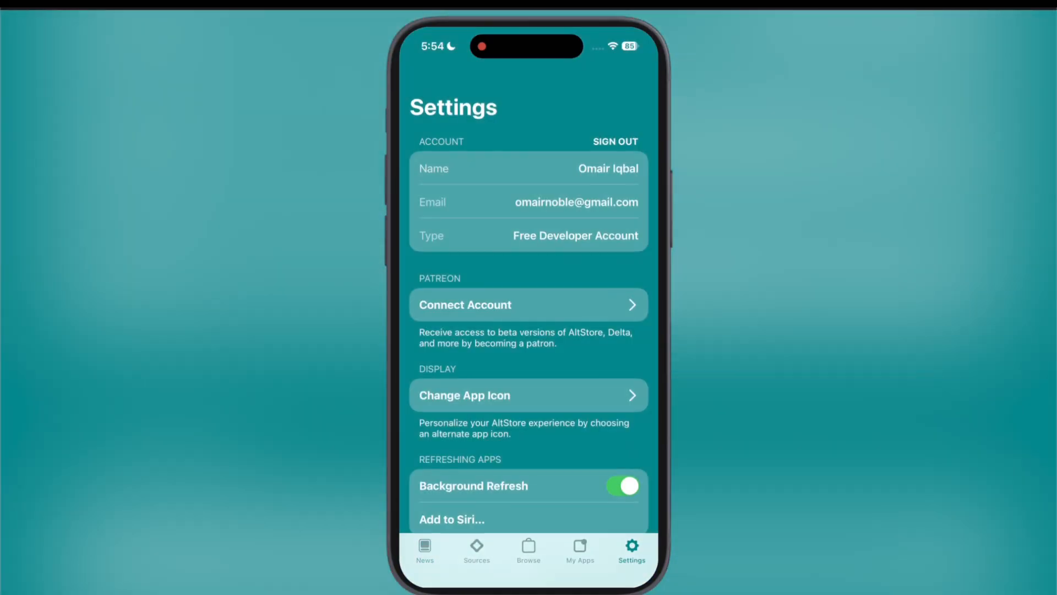
{"action": "scroll", "scroll_direction": "down", "scroll_amount": 3}
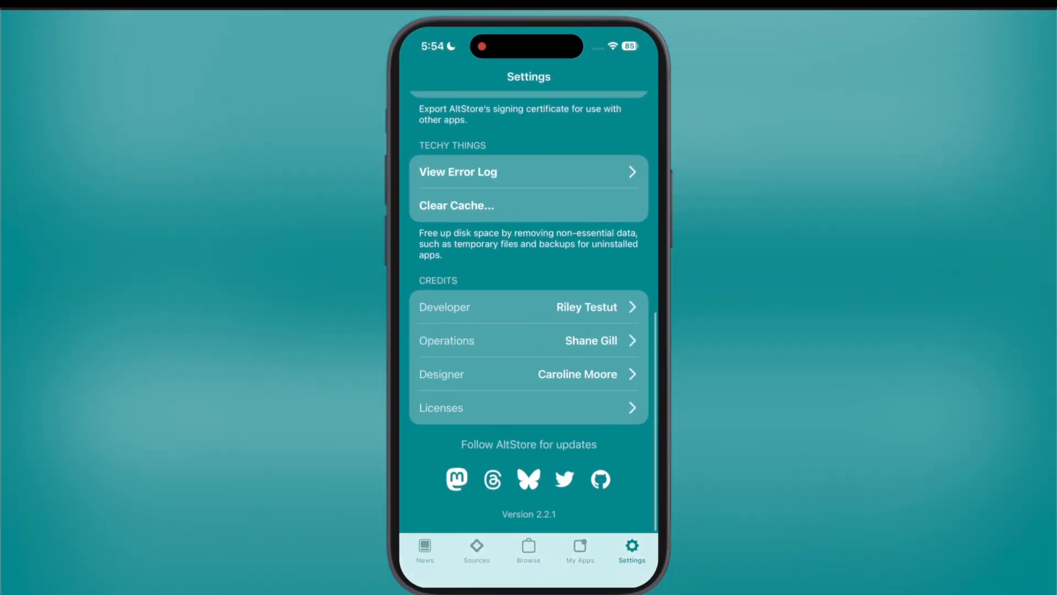
{"action": "left_click", "coordinate": [578, 548]}
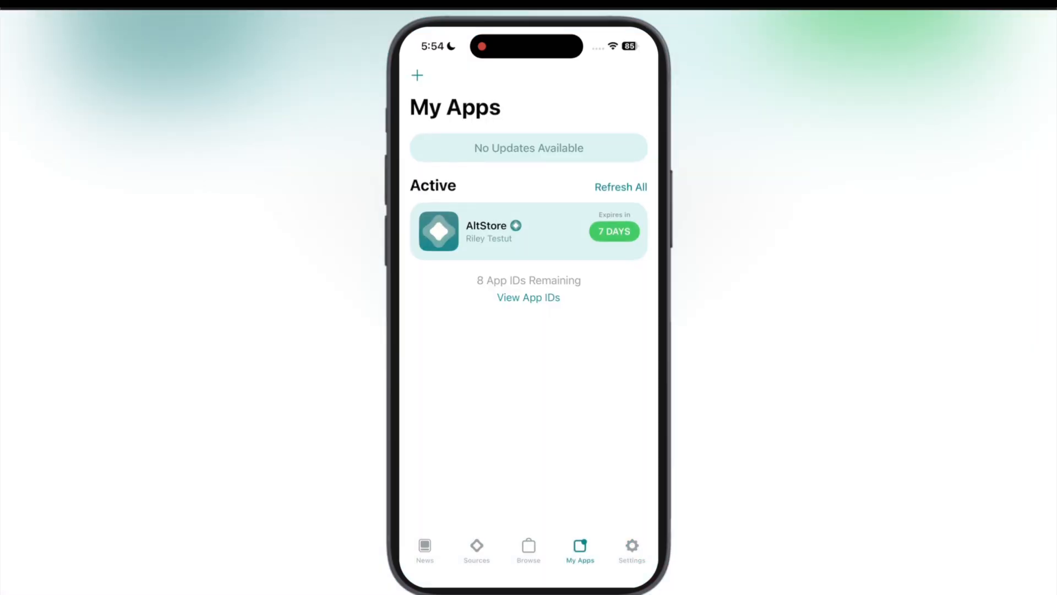
{"action": "left_click", "coordinate": [475, 546]}
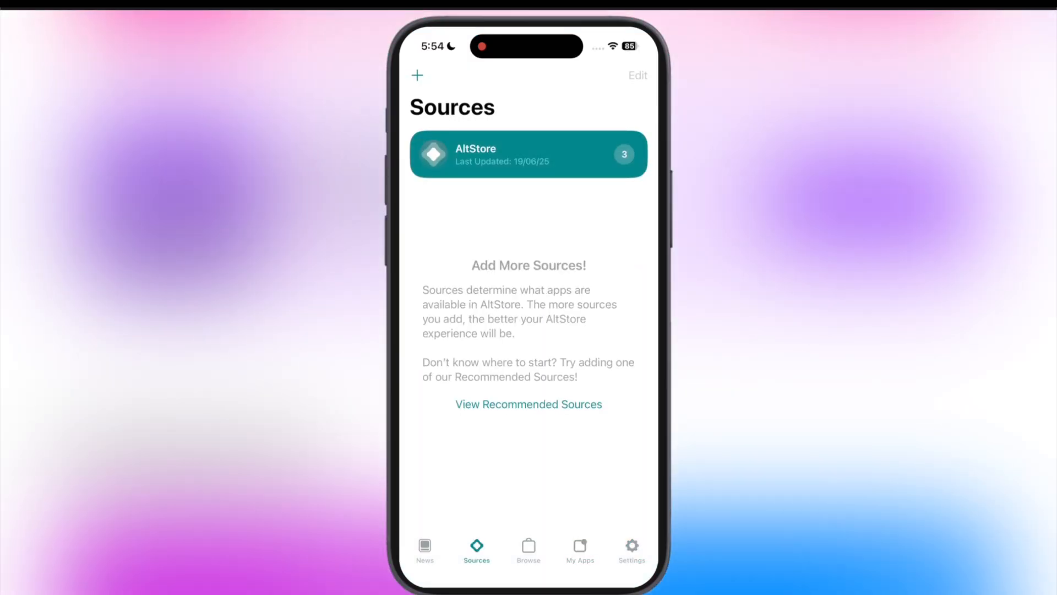
{"action": "left_click", "coordinate": [424, 546]}
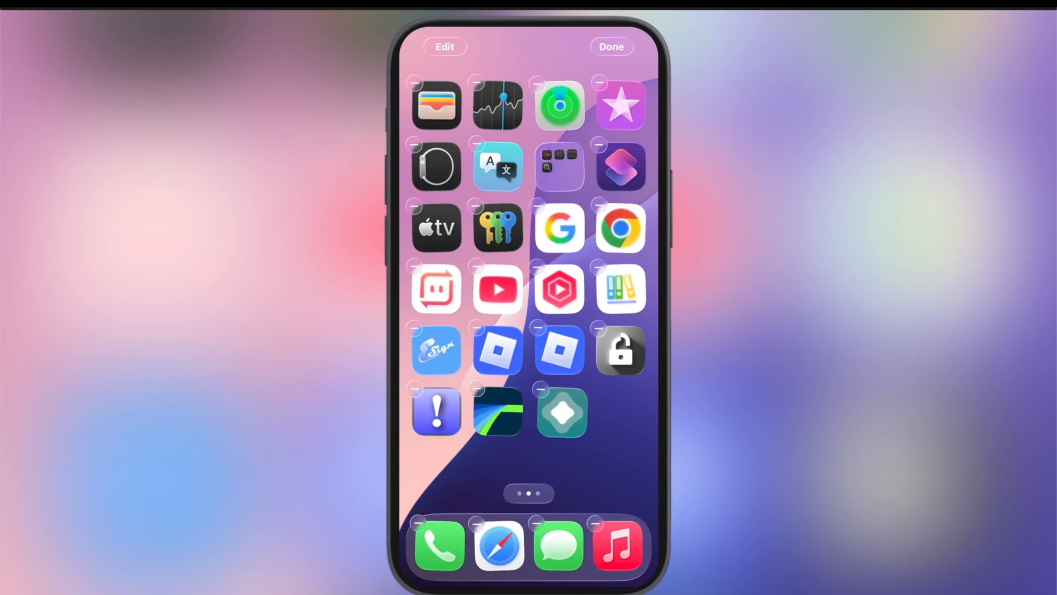
{"action": "left_click", "coordinate": [612, 46]}
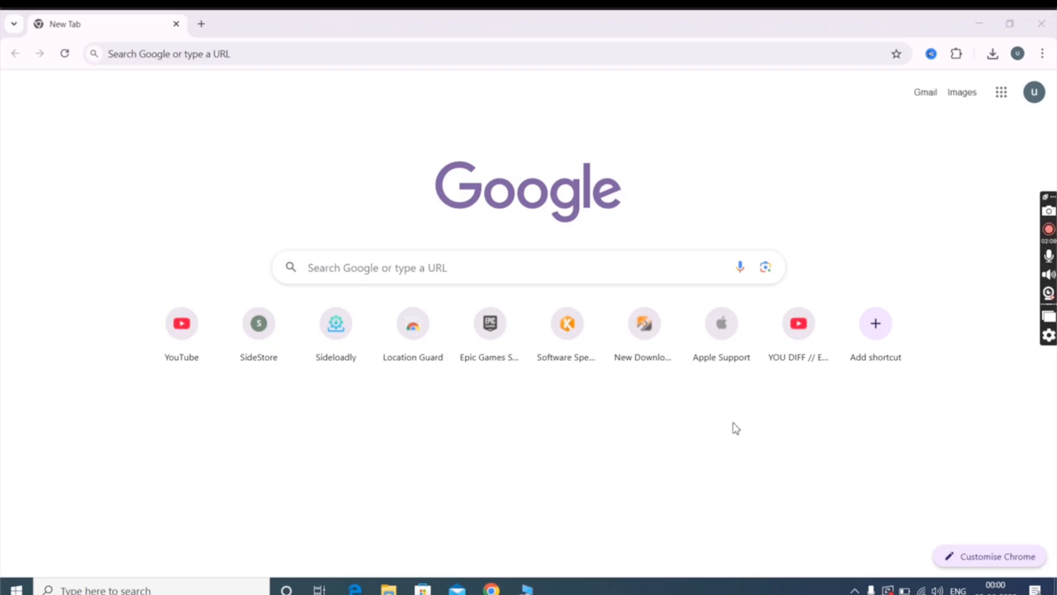
- From sidestore.io's Get Started page, download the AltServer installer and iCloud for Windows
{"action": "left_click", "coordinate": [168, 53]}
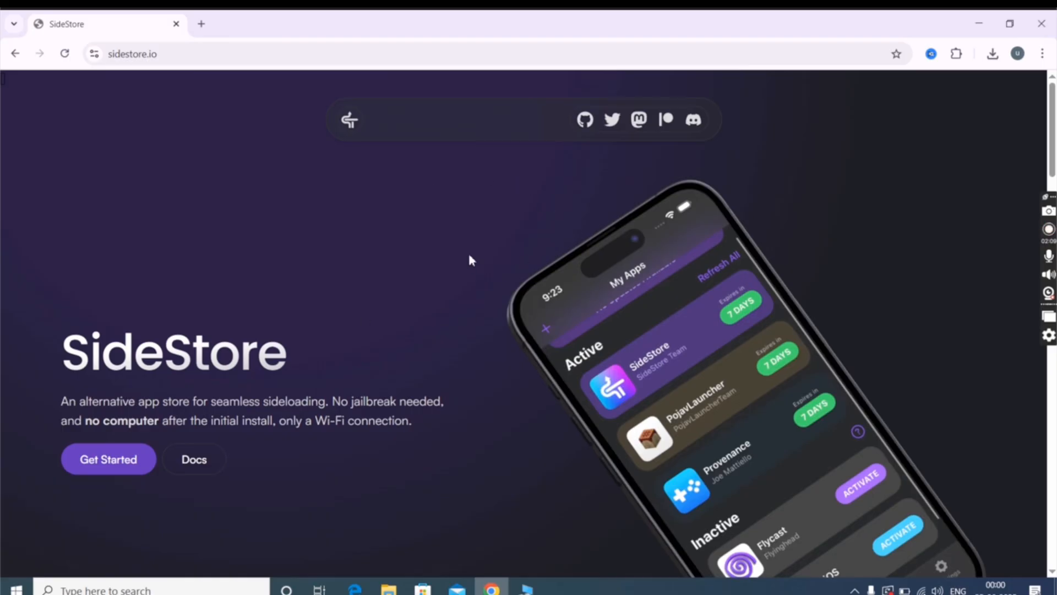
{"action": "left_click", "coordinate": [108, 459]}
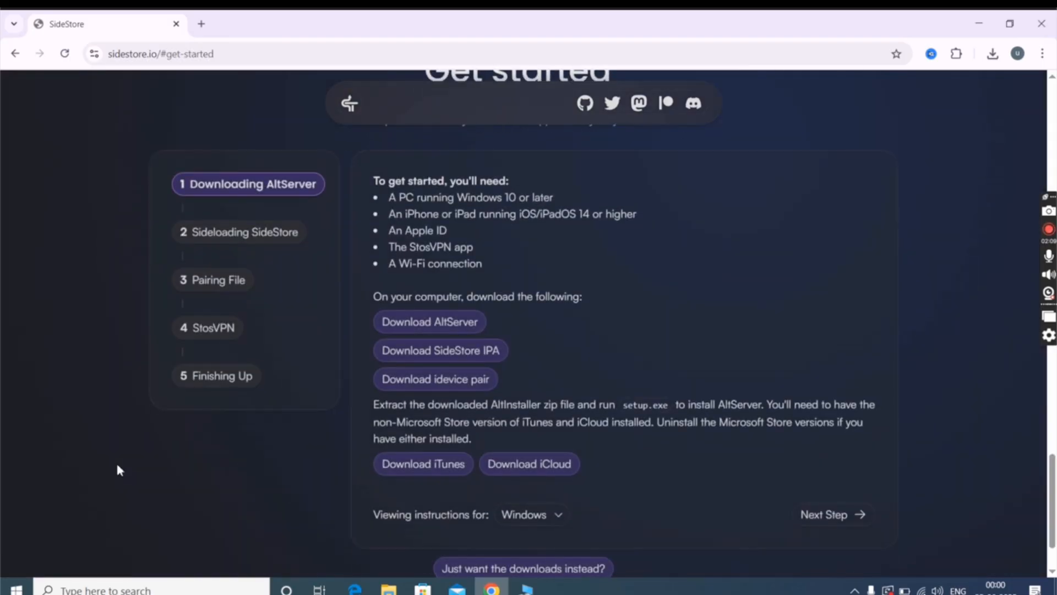
{"action": "mouse_move", "coordinate": [428, 322]}
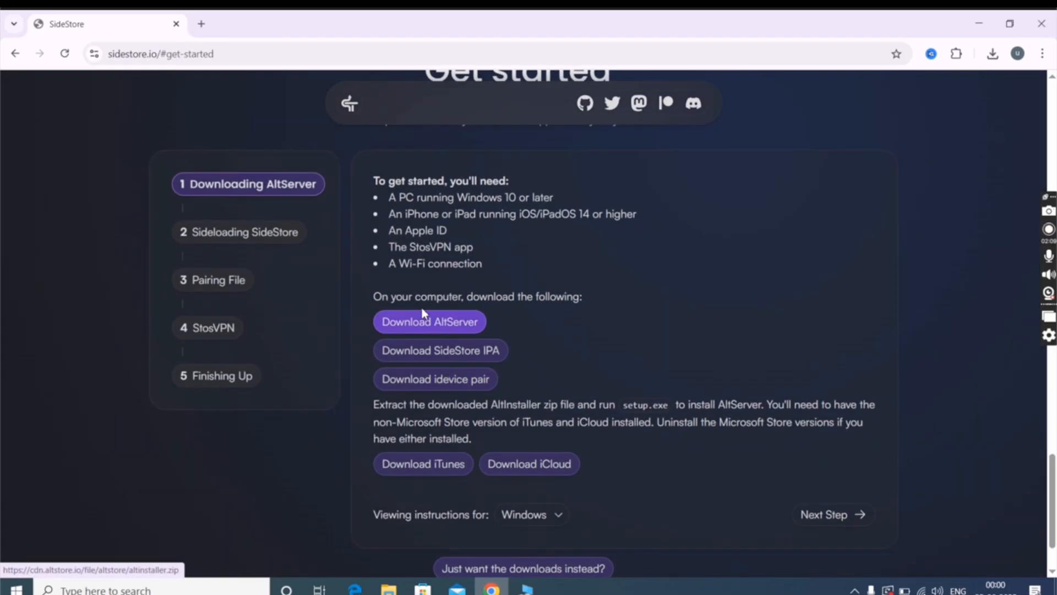
{"action": "left_click", "coordinate": [430, 322]}
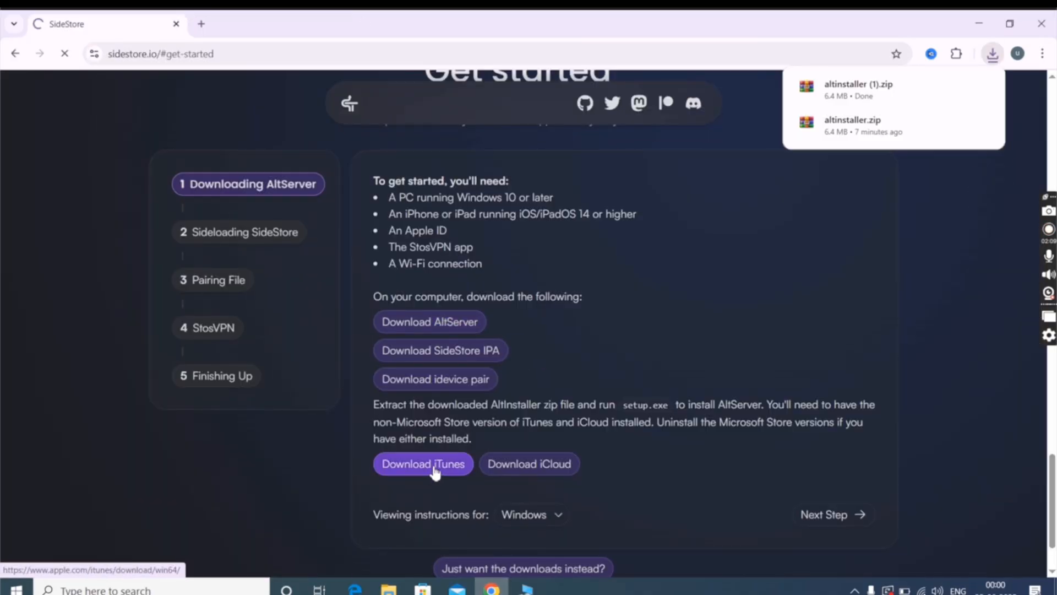
{"action": "left_click", "coordinate": [423, 463]}
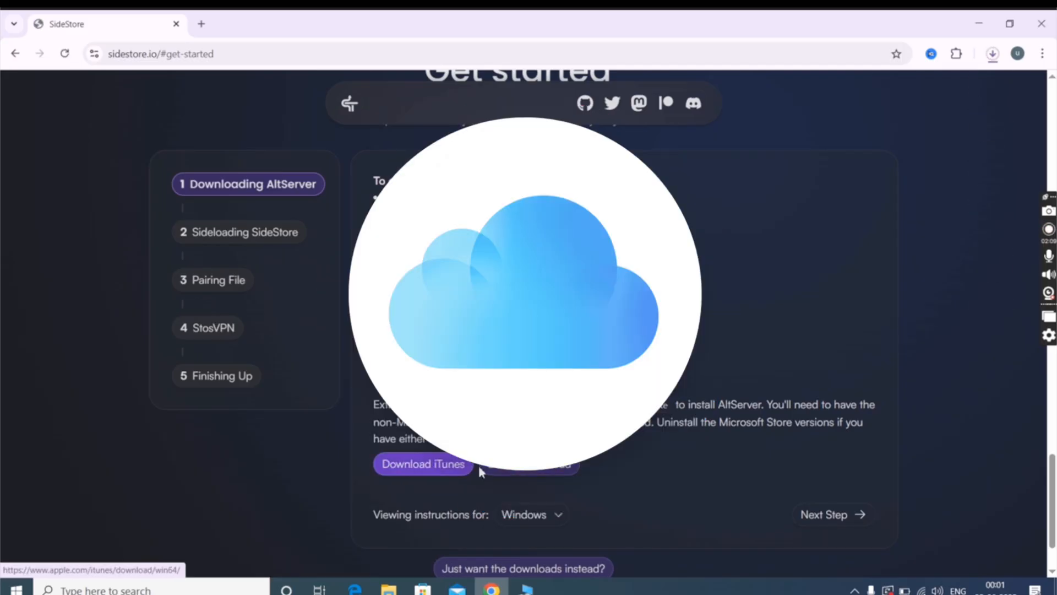
- Check the Downloads panel for progress and grab the iTunes for Windows installer too
{"action": "left_click", "coordinate": [992, 53]}
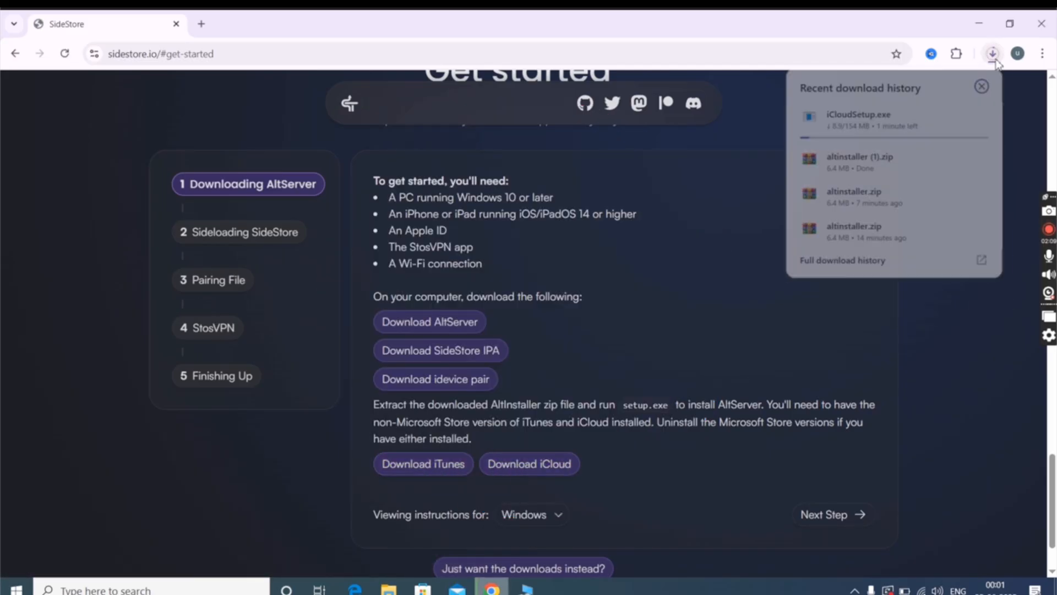
{"action": "left_click", "coordinate": [423, 464]}
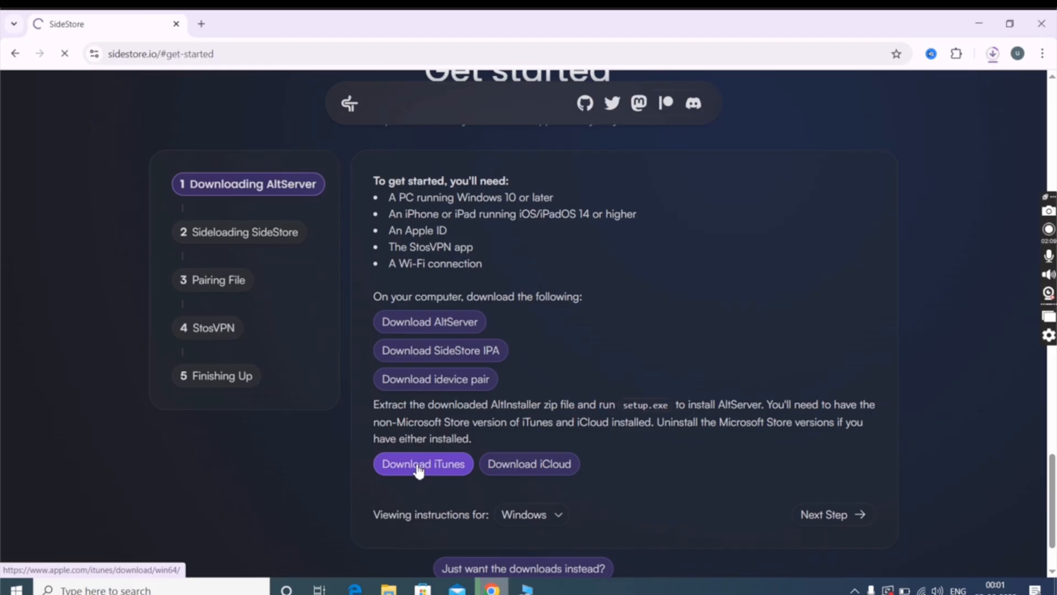
{"action": "left_click", "coordinate": [992, 54]}
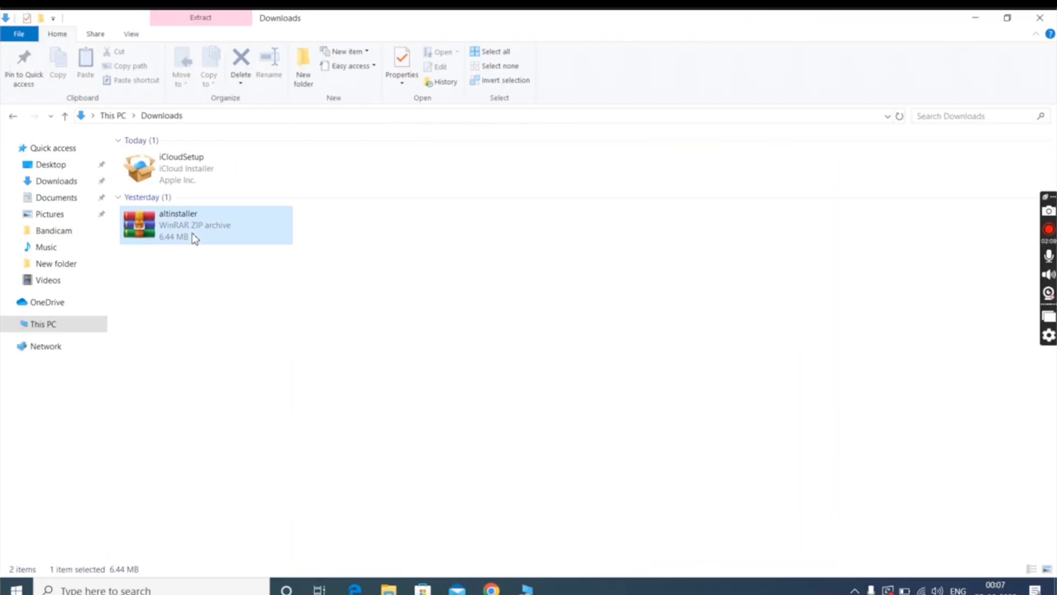
- Run AltServer setup from altinstaller.zip in Downloads and finish the iCloud for Windows installation
{"action": "double_click", "coordinate": [179, 225]}
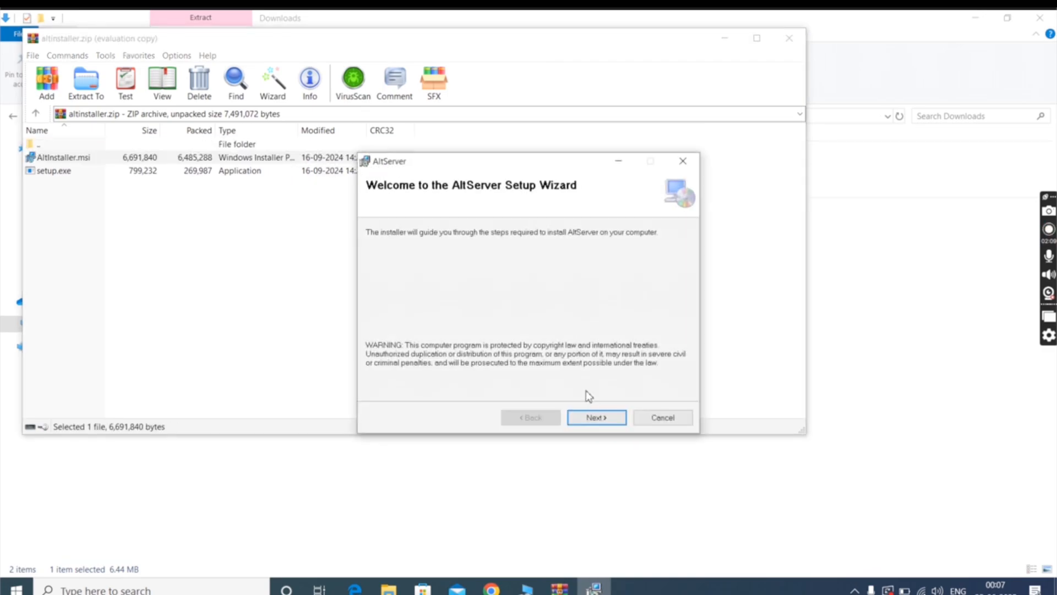
{"action": "left_click", "coordinate": [595, 417]}
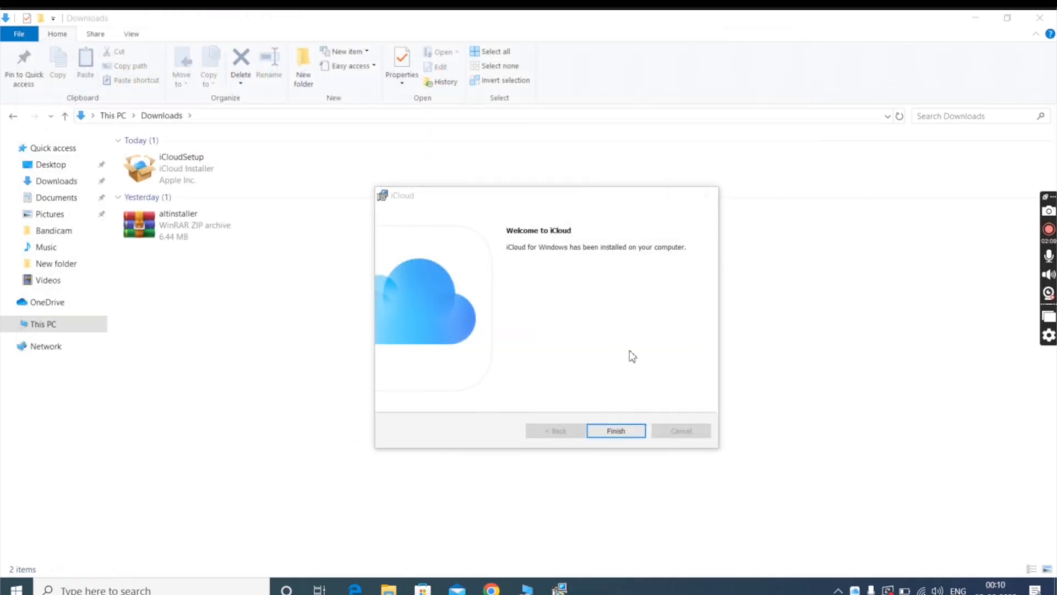
{"action": "left_click", "coordinate": [614, 430]}
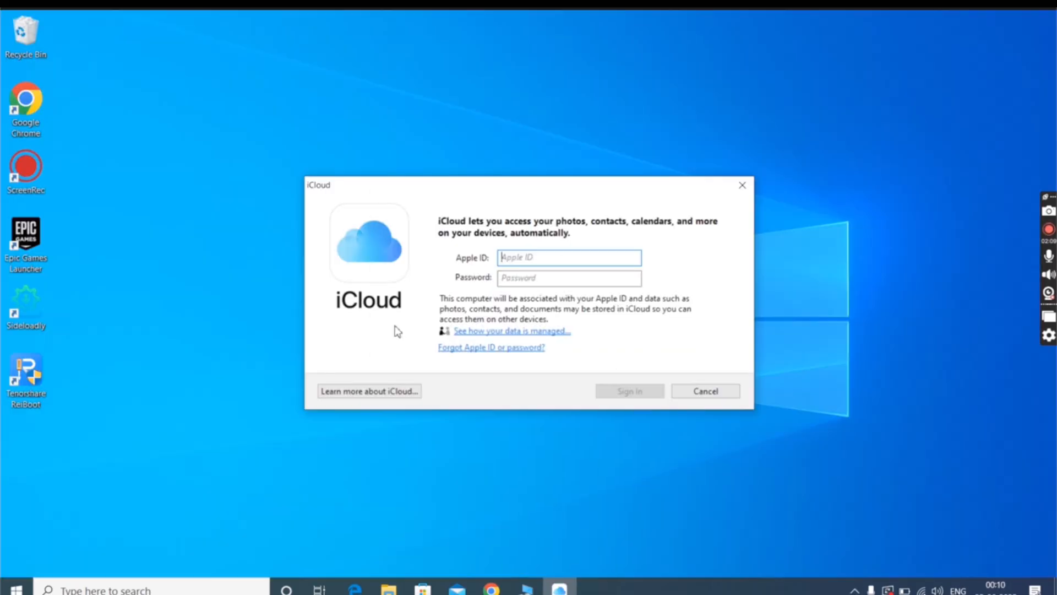
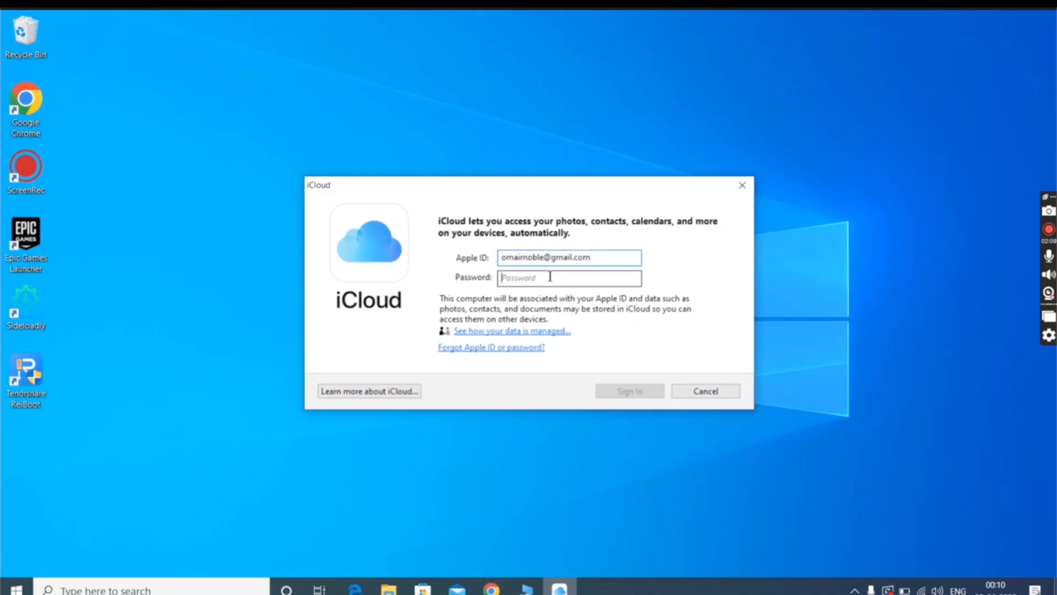
- Sign in to iCloud for Windows as 'omair' with the password and apply the sync settings
{"action": "type", "text": "password"}
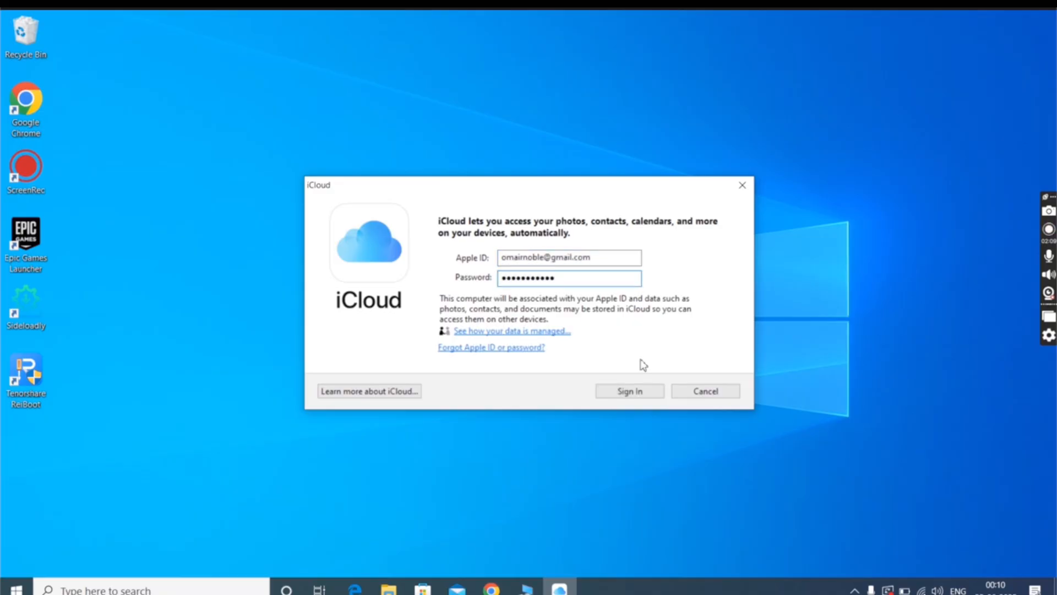
{"action": "left_click", "coordinate": [628, 391]}
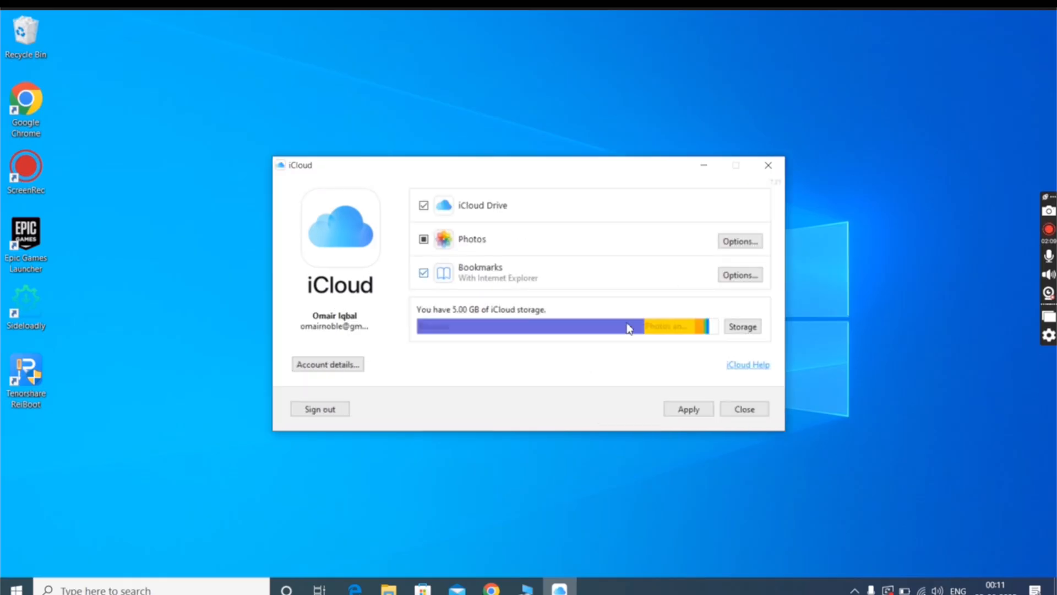
{"action": "left_click", "coordinate": [687, 409]}
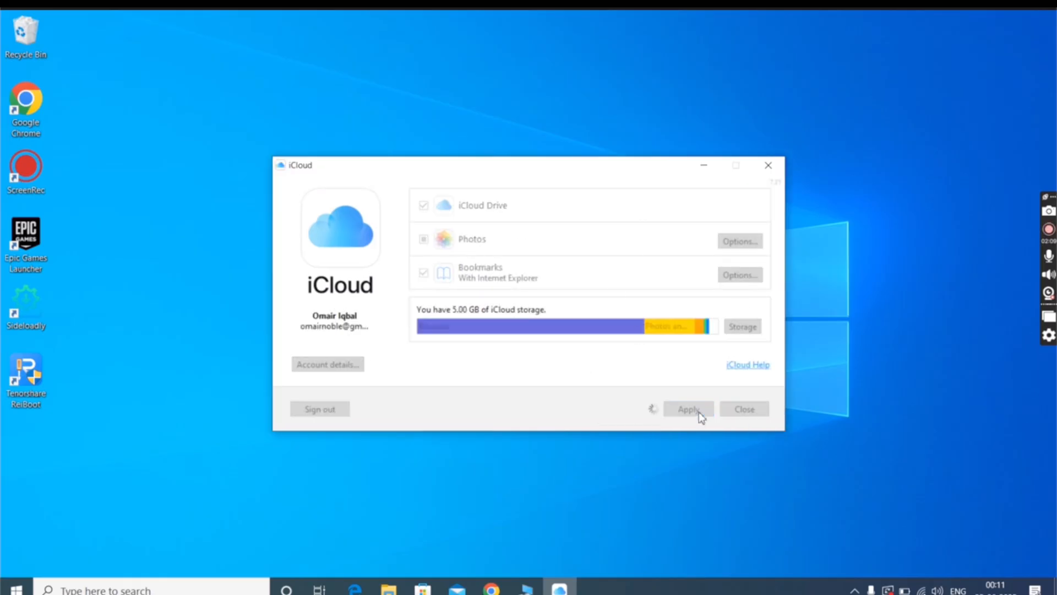
{"action": "left_click", "coordinate": [743, 408]}
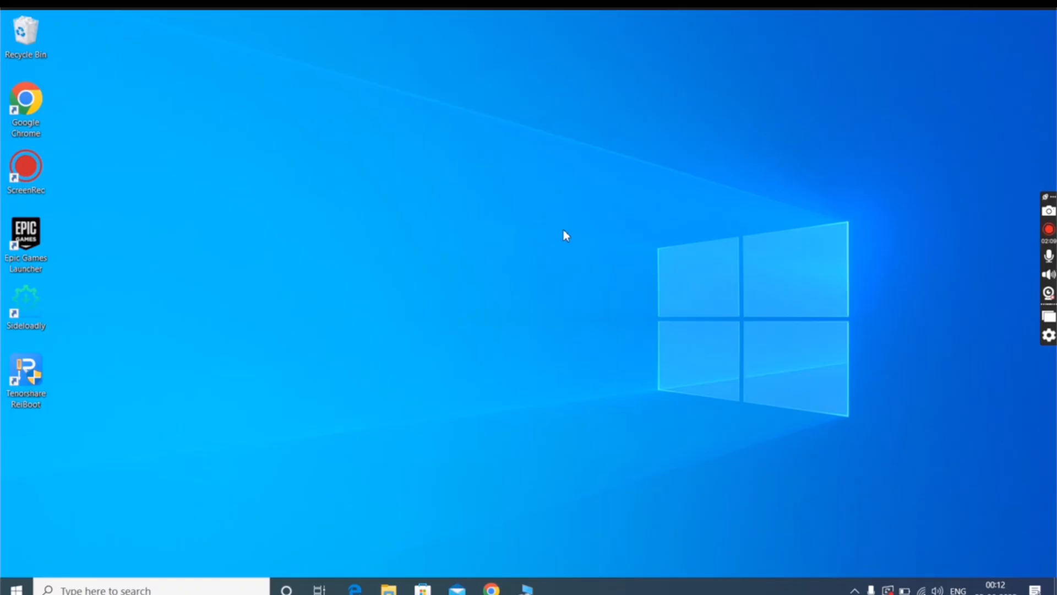
- Launch AltServer from search and choose Install AltStore on the connected iPhone from its tray icon
{"action": "type", "text": "alt"}
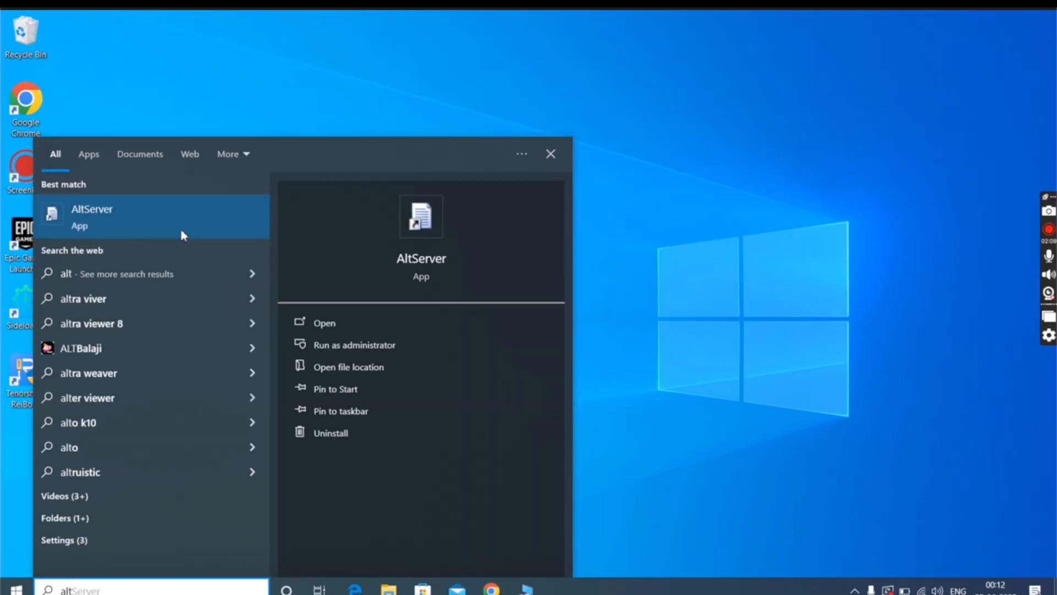
{"action": "left_click", "coordinate": [550, 154]}
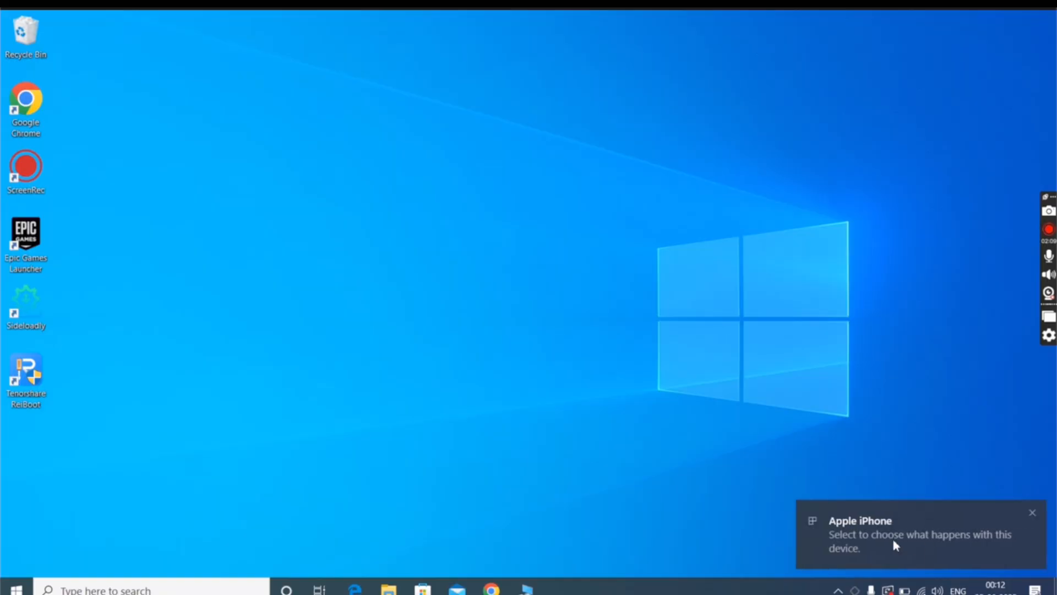
{"action": "left_click", "coordinate": [1031, 512]}
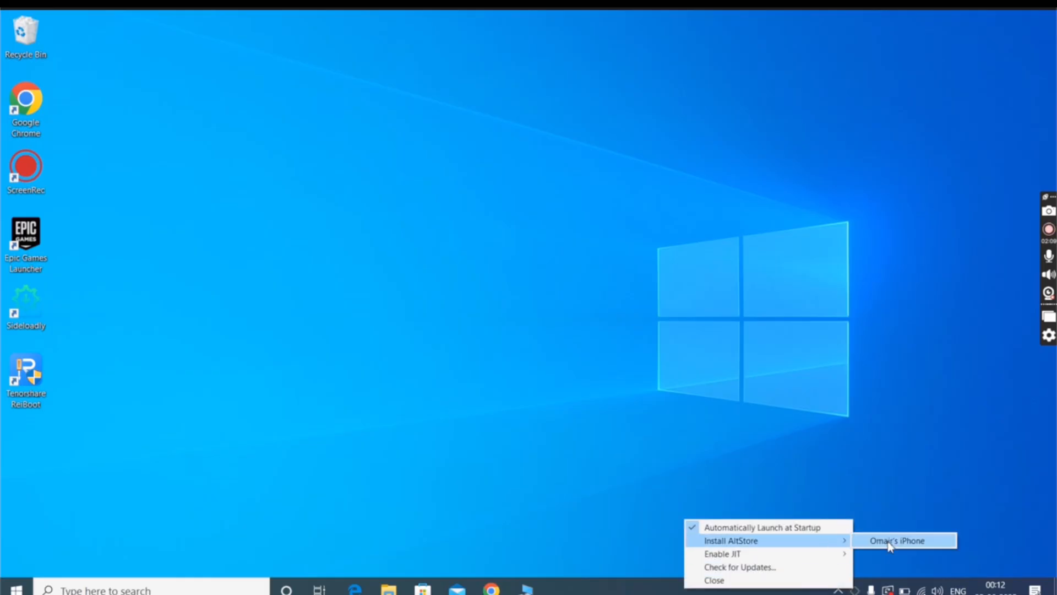
{"action": "left_click", "coordinate": [896, 540]}
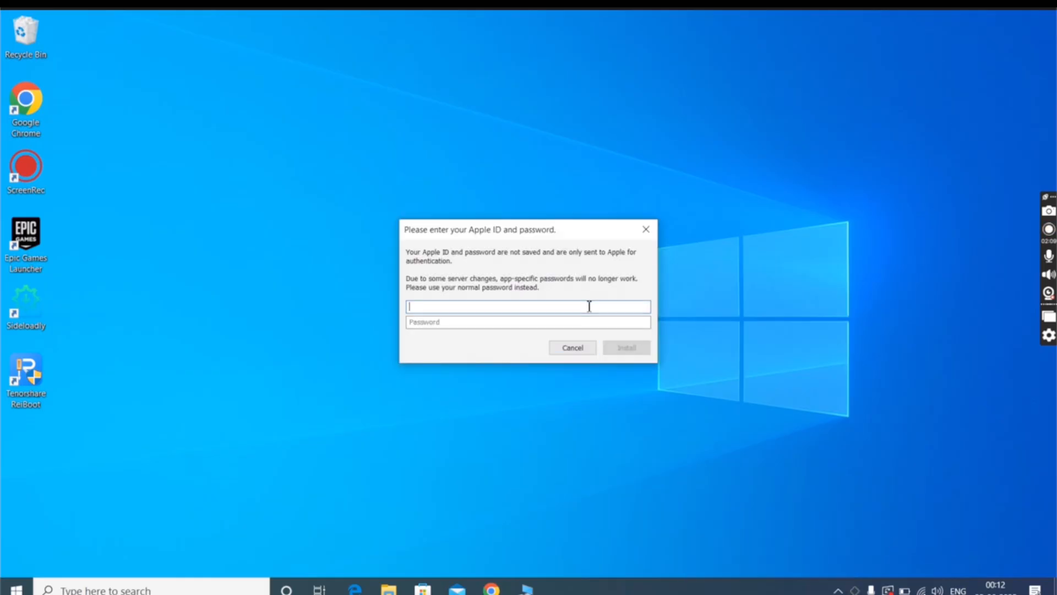
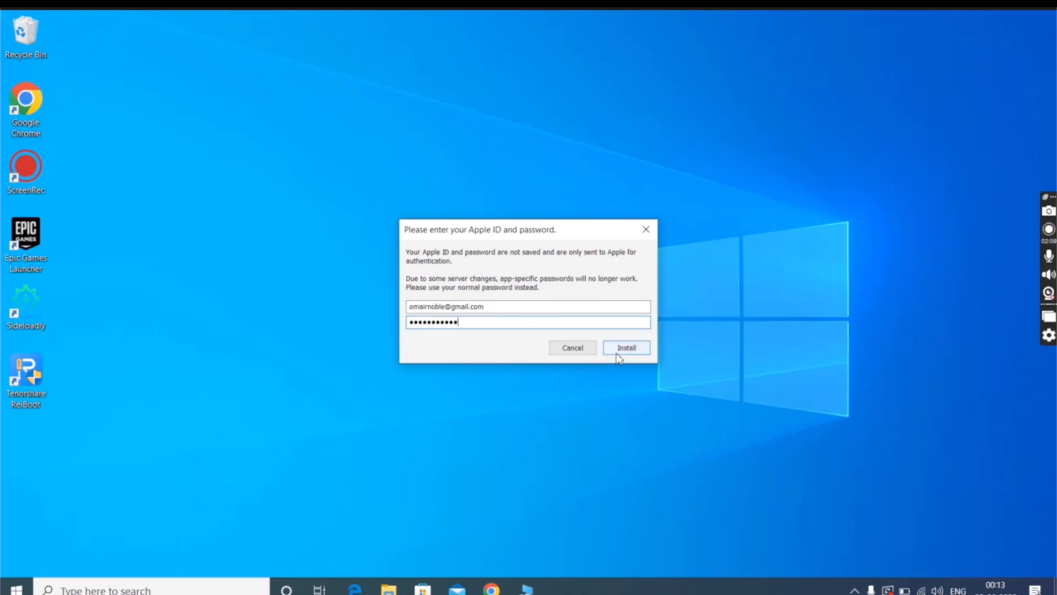
- Submit the install, then under General > VPN & Device Management trust the developer account that signed AltStore
{"action": "left_click", "coordinate": [626, 347]}
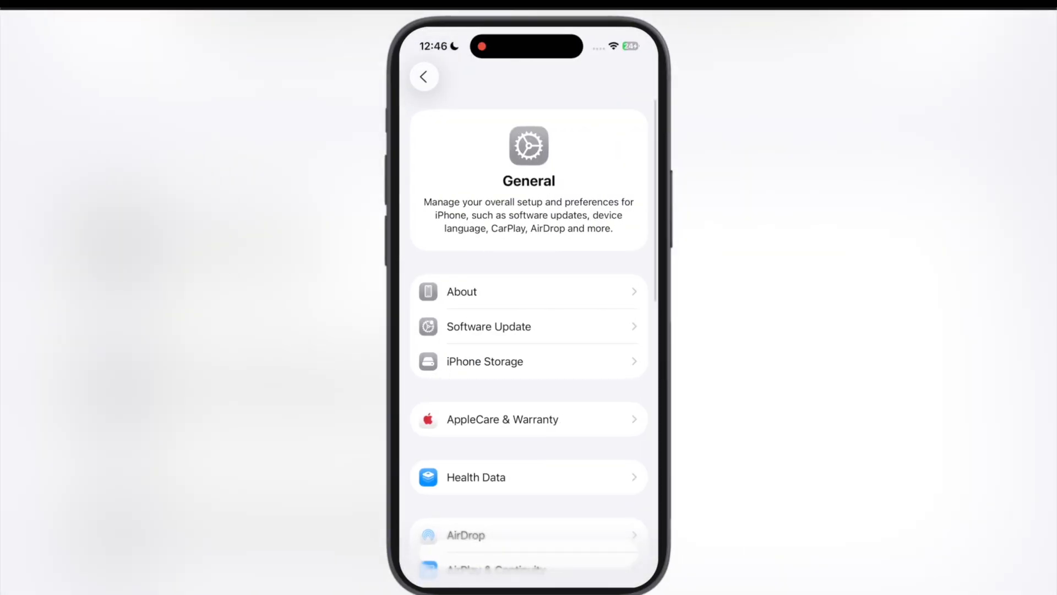
{"action": "scroll", "scroll_direction": "down", "scroll_amount": 3}
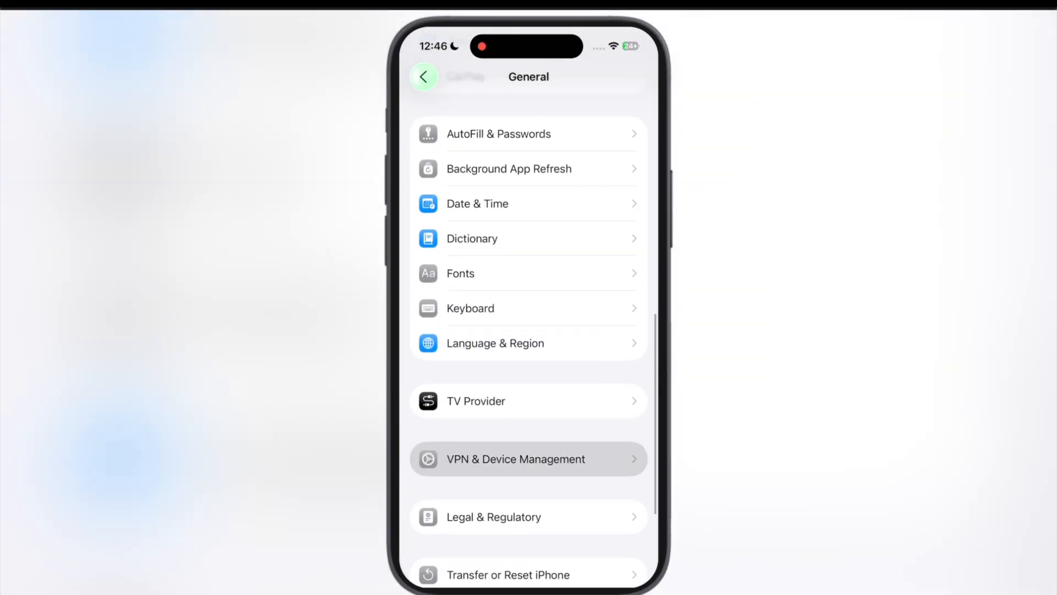
{"action": "left_click", "coordinate": [528, 458]}
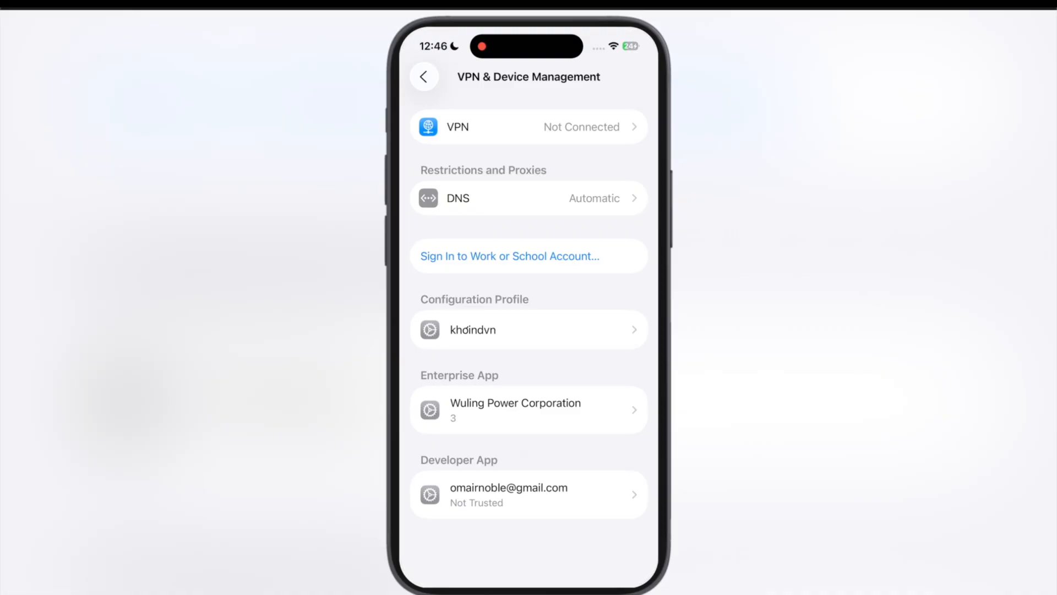
{"action": "left_click", "coordinate": [527, 494]}
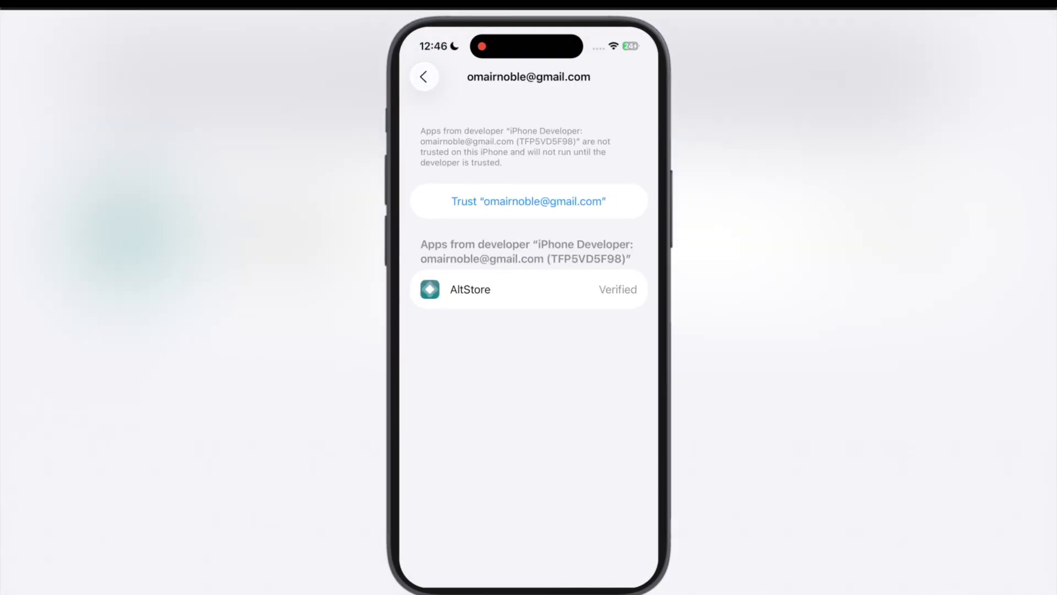
{"action": "left_click", "coordinate": [527, 201]}
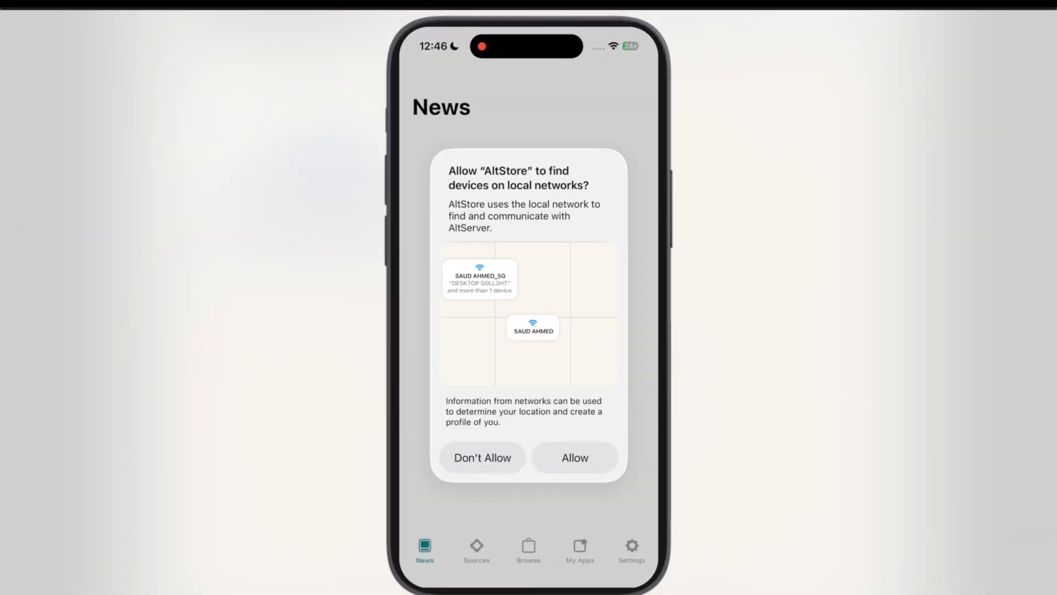
- Allow AltStore local-network access and move from the News feed to its Settings section
{"action": "left_click", "coordinate": [573, 457]}
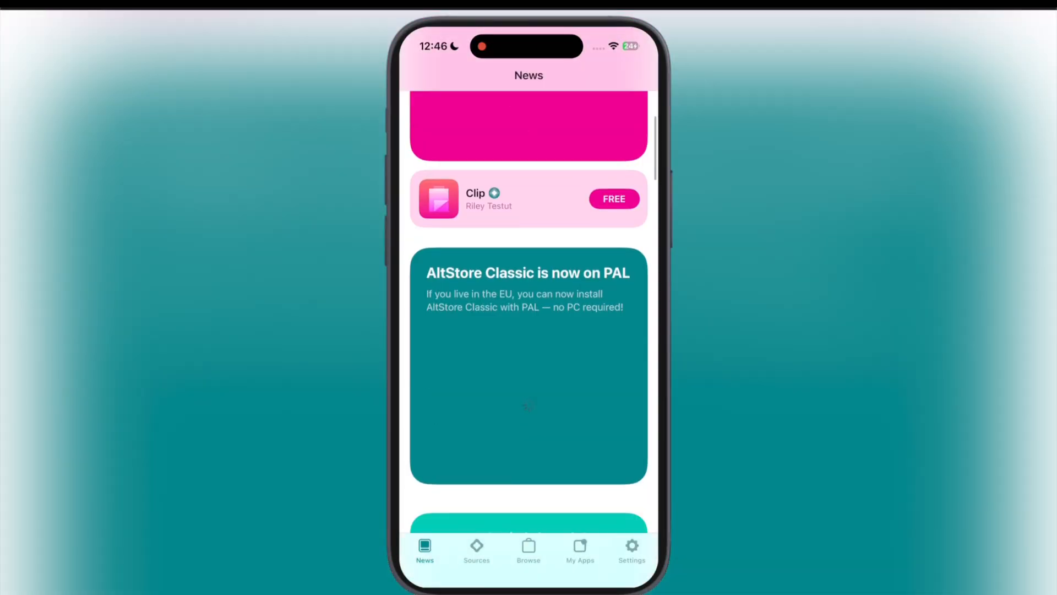
{"action": "scroll", "scroll_direction": "down", "scroll_amount": 3}
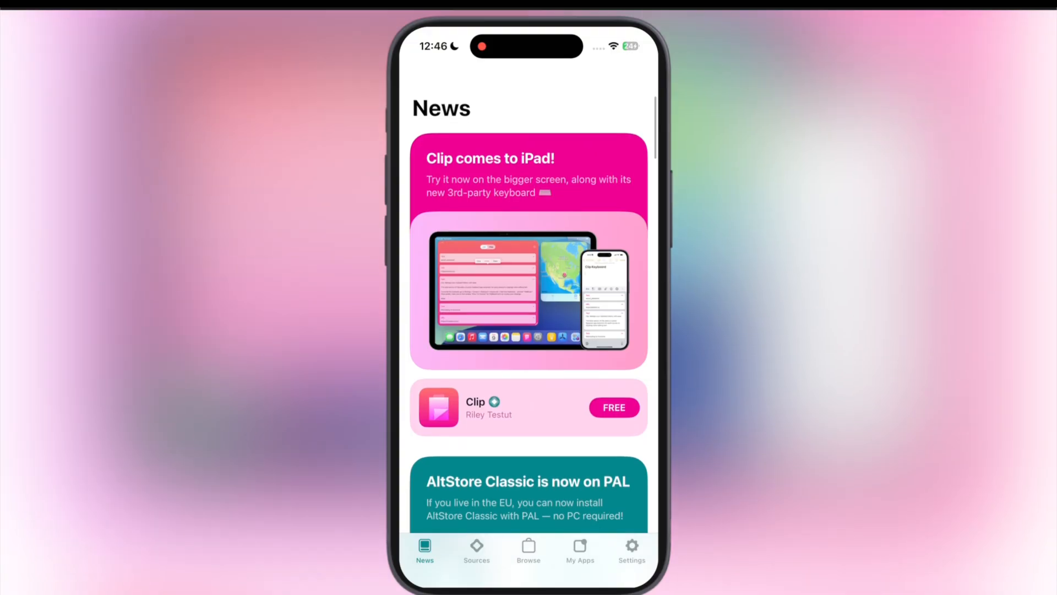
{"action": "left_click", "coordinate": [630, 551]}
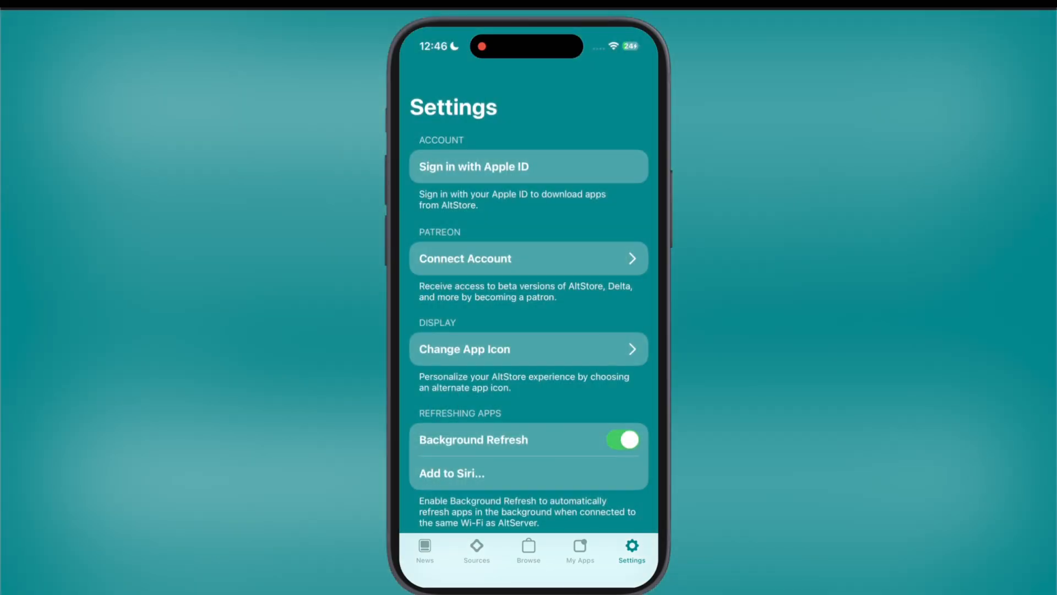
- Sign in with the Apple ID and password, then dismiss the overview so a Free Developer Account shows
{"action": "left_click", "coordinate": [529, 166]}
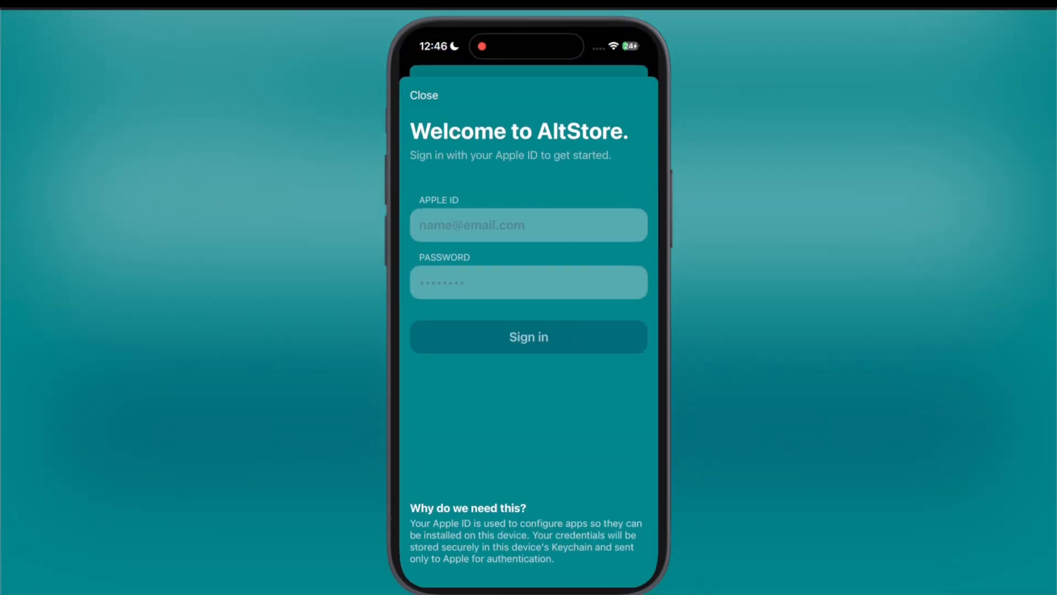
{"action": "left_click", "coordinate": [527, 224]}
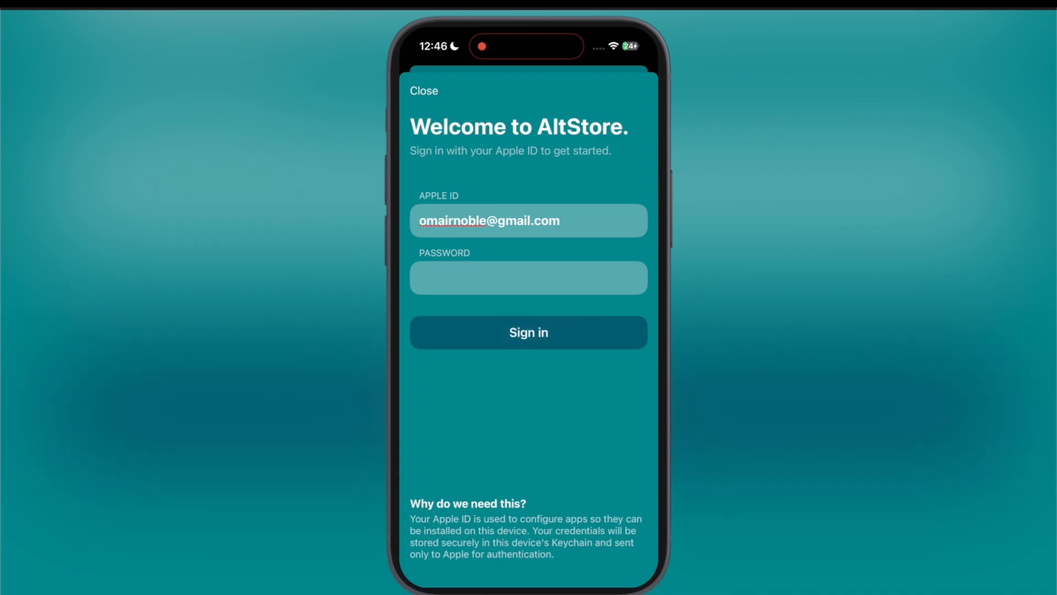
{"action": "left_click", "coordinate": [528, 332]}
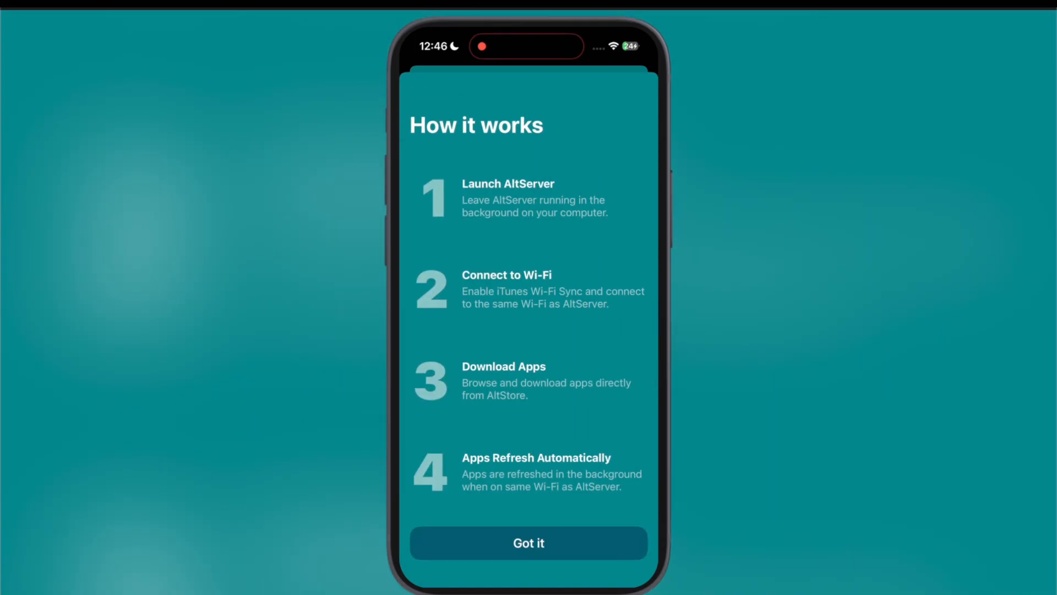
{"action": "left_click", "coordinate": [529, 543]}
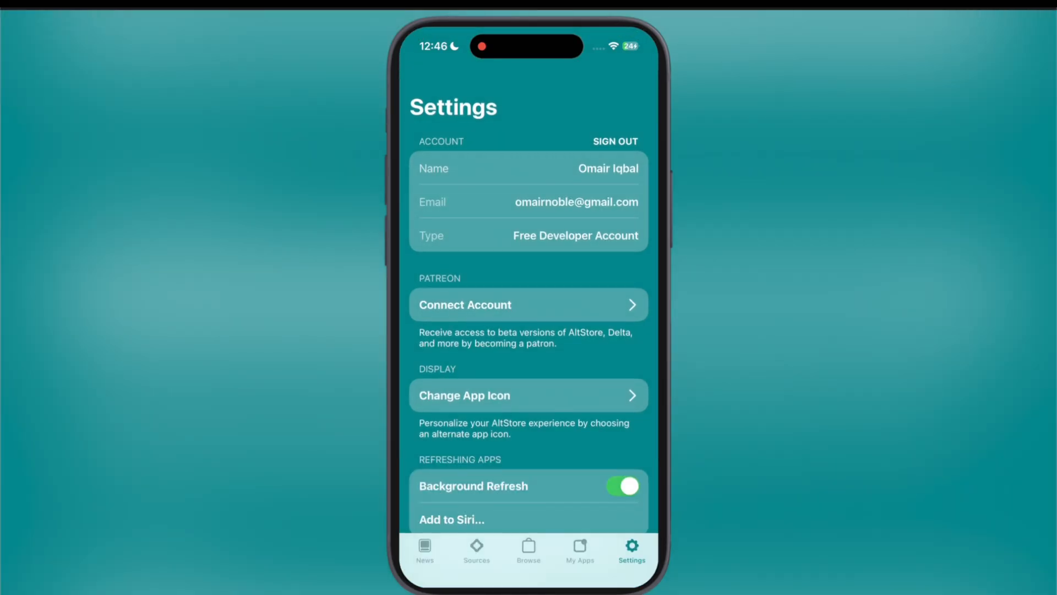
{"action": "left_click", "coordinate": [578, 547]}
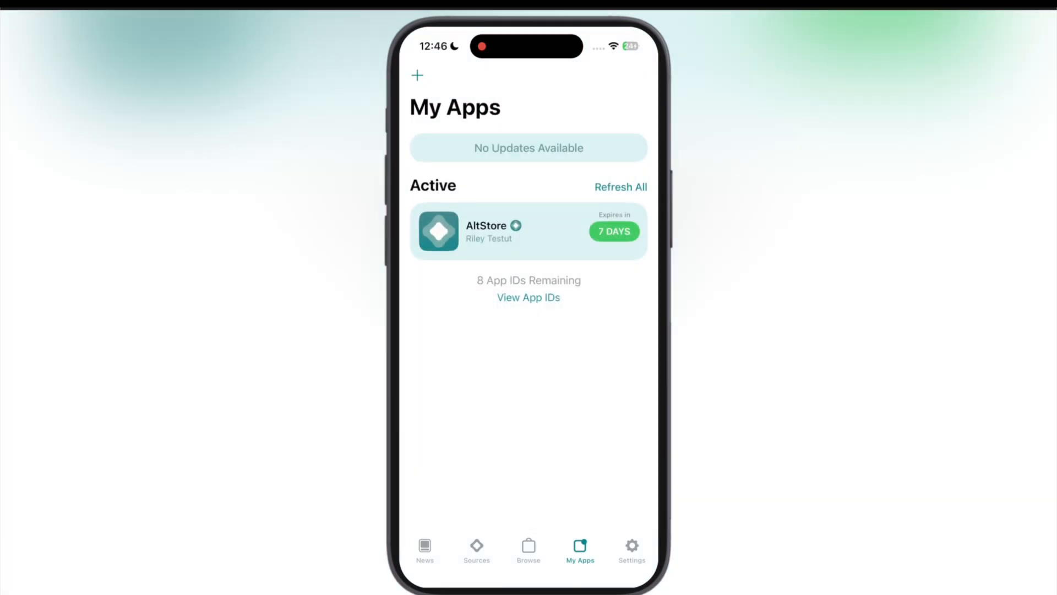
{"action": "left_click", "coordinate": [476, 550]}
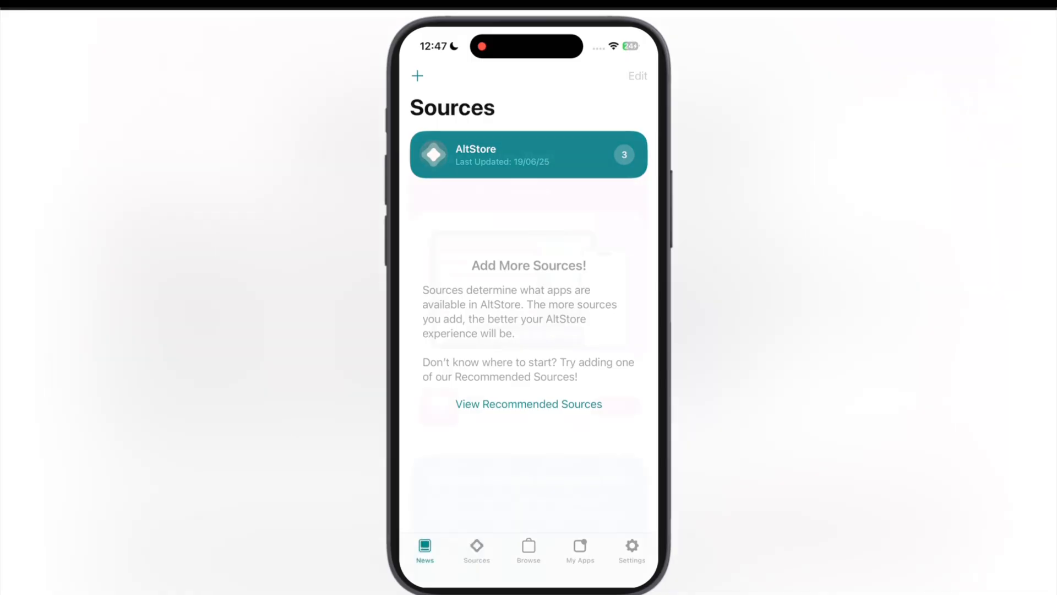
{"action": "left_click", "coordinate": [631, 550]}
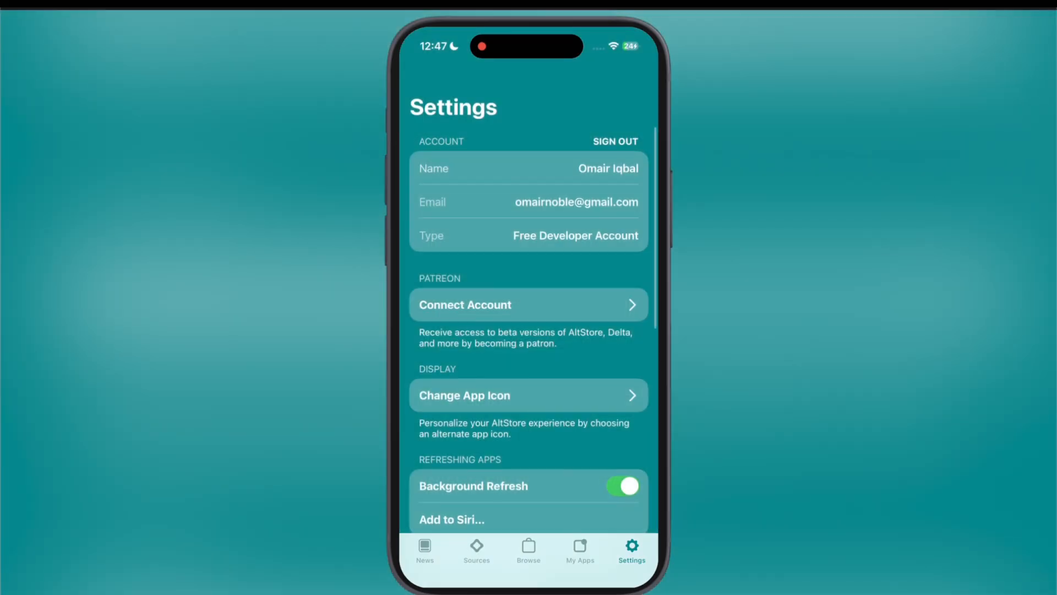